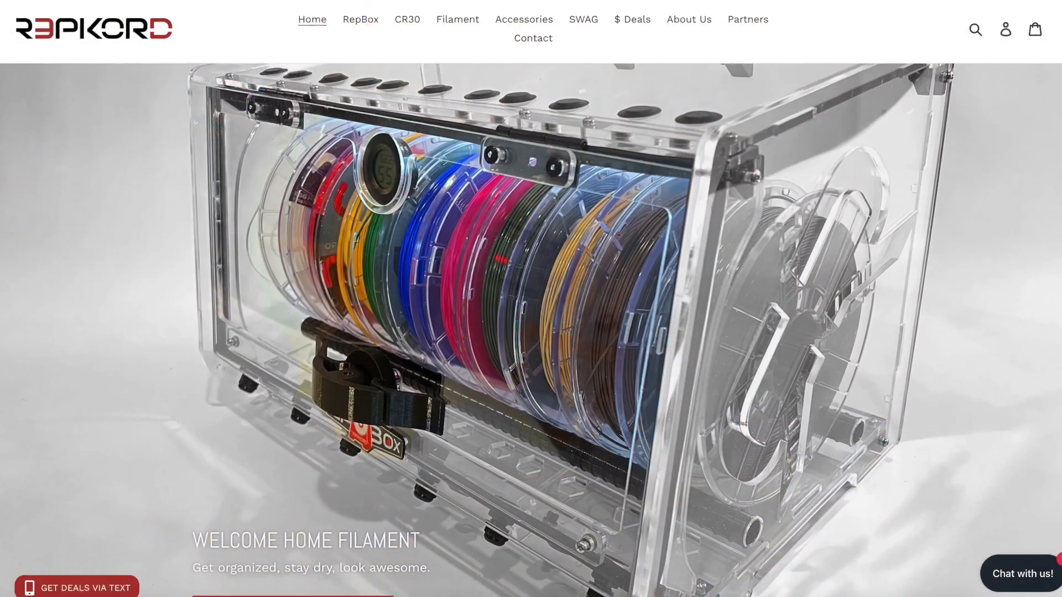
# Scroll down to the mini hygrometer listing's item dimensions.
pyautogui.scroll(-3)
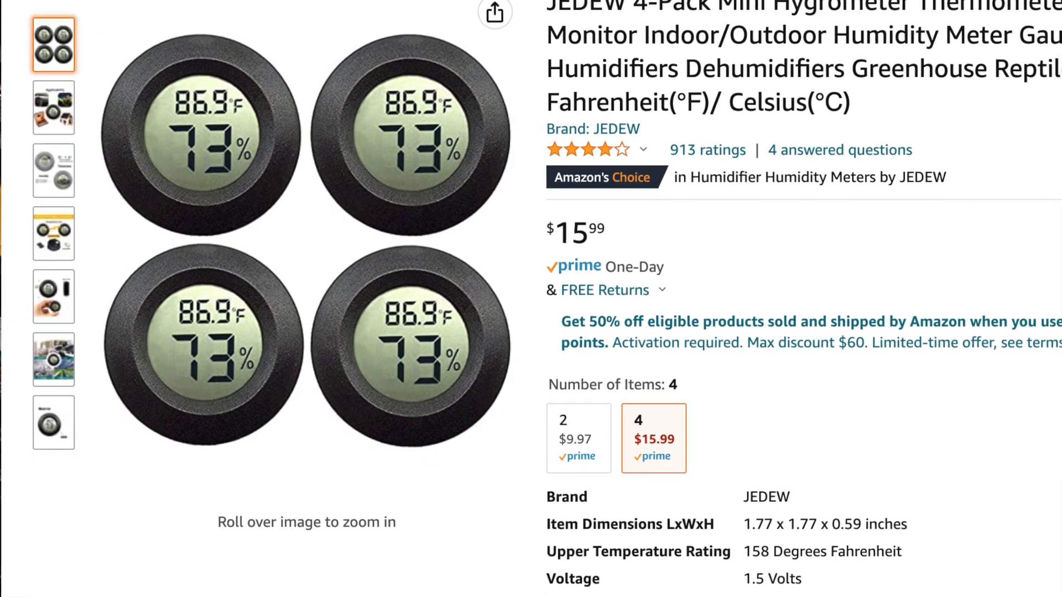
pyautogui.scroll(-3)
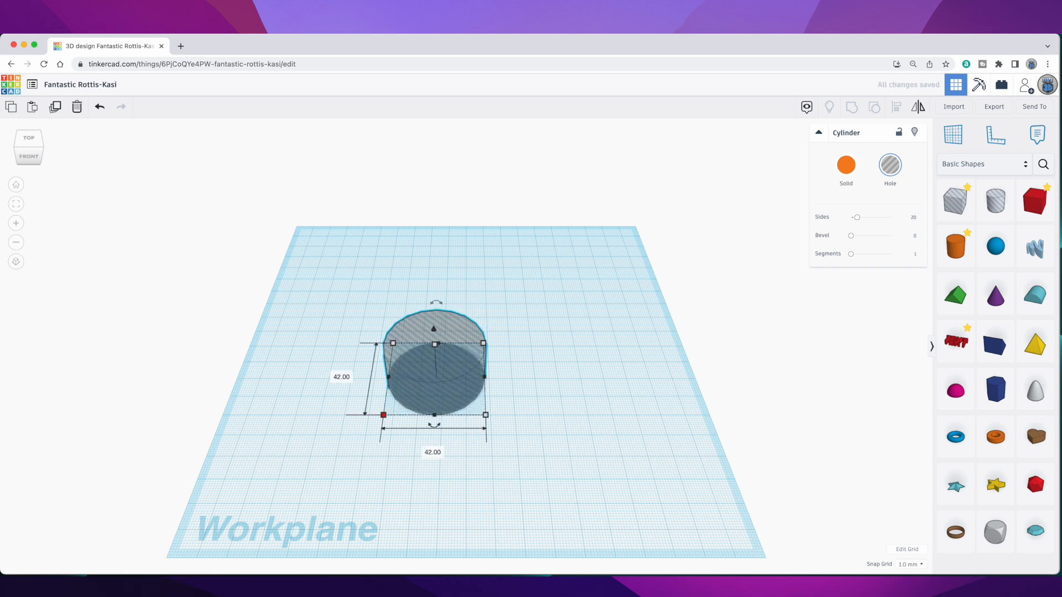
# Resize the box hole to 6 mm wide and group it with the round cylinder hole.
pyautogui.moveTo(858, 217); pyautogui.dragTo(887, 218)
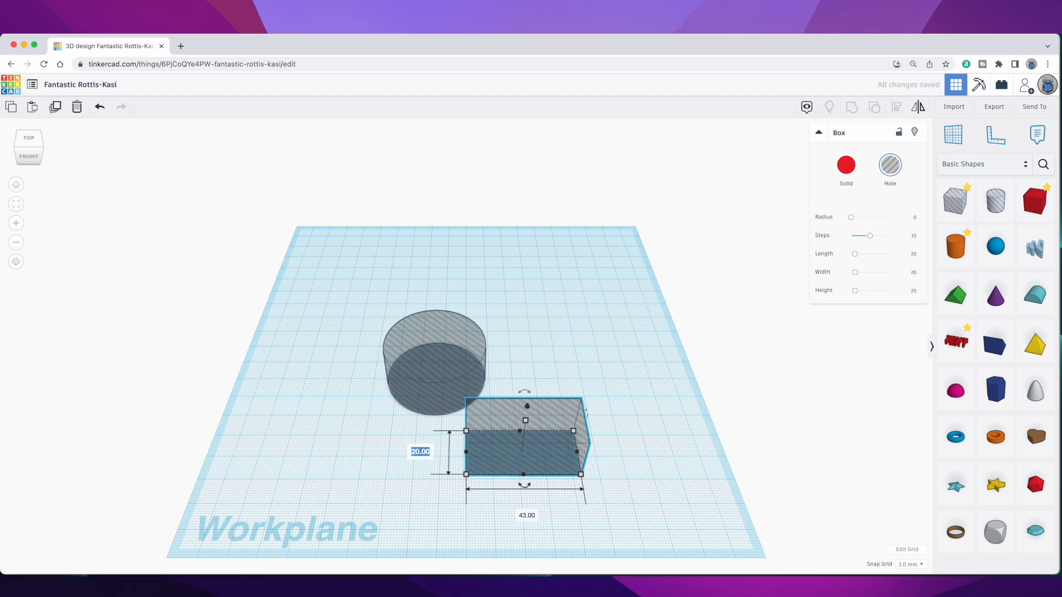
pyautogui.write('6')
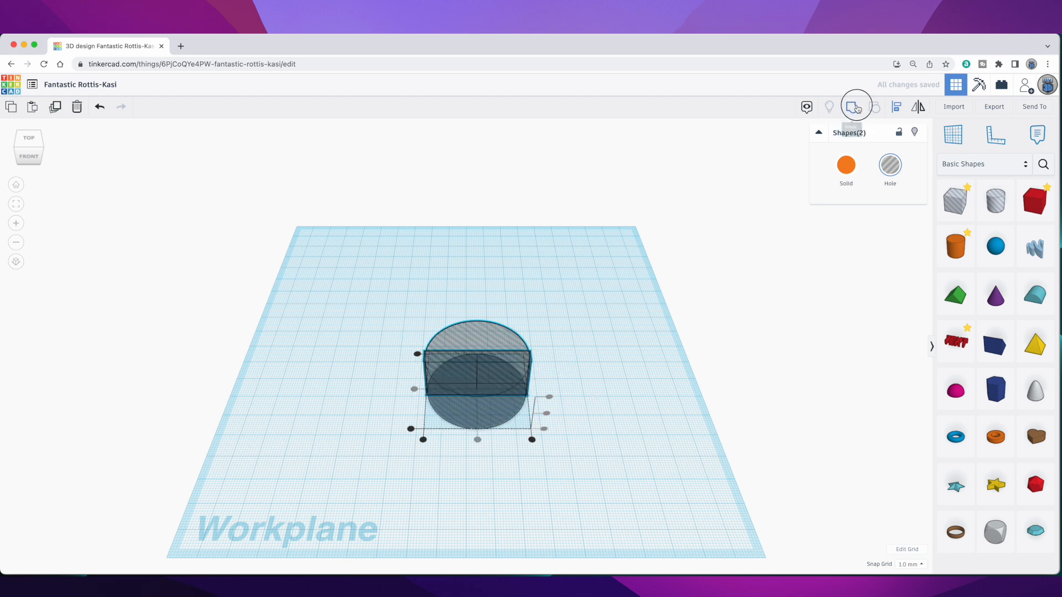
pyautogui.click(856, 106)
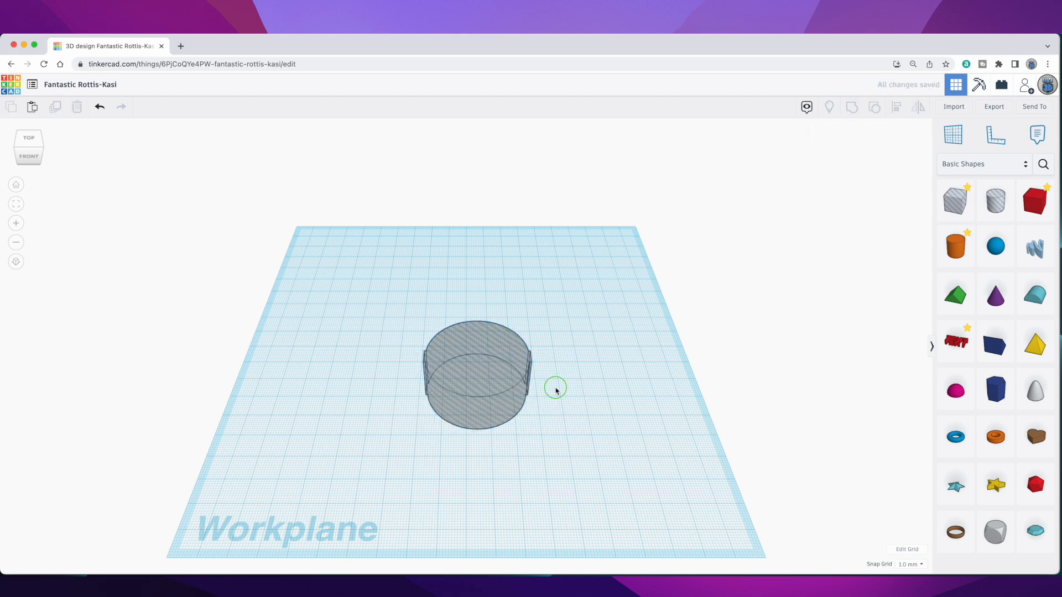
# Drop a pyramid, widen its base to 90 by 90 mm and make it taller.
pyautogui.click(28, 138)
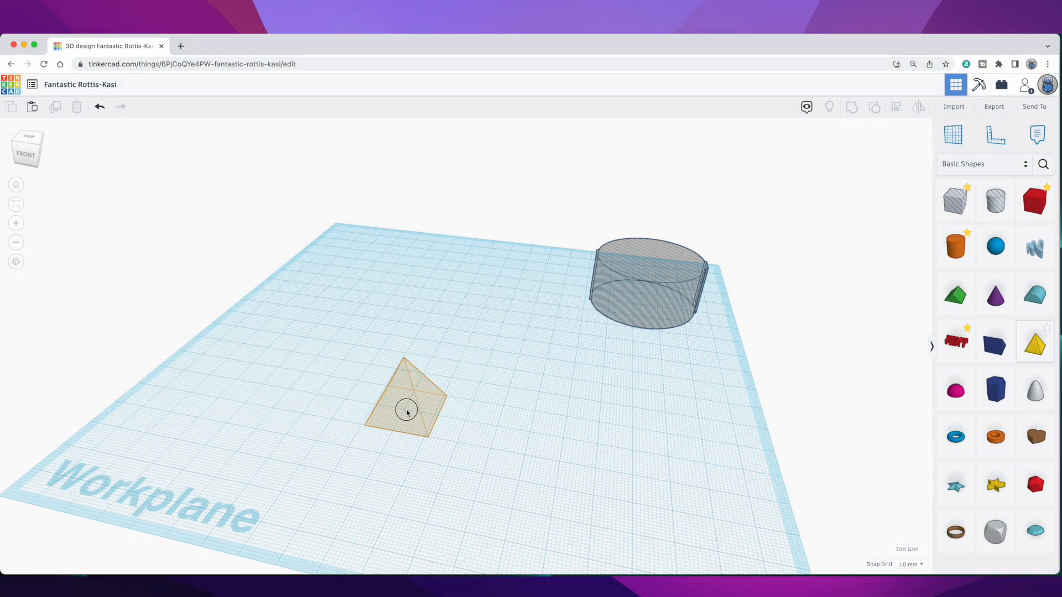
pyautogui.click(405, 411)
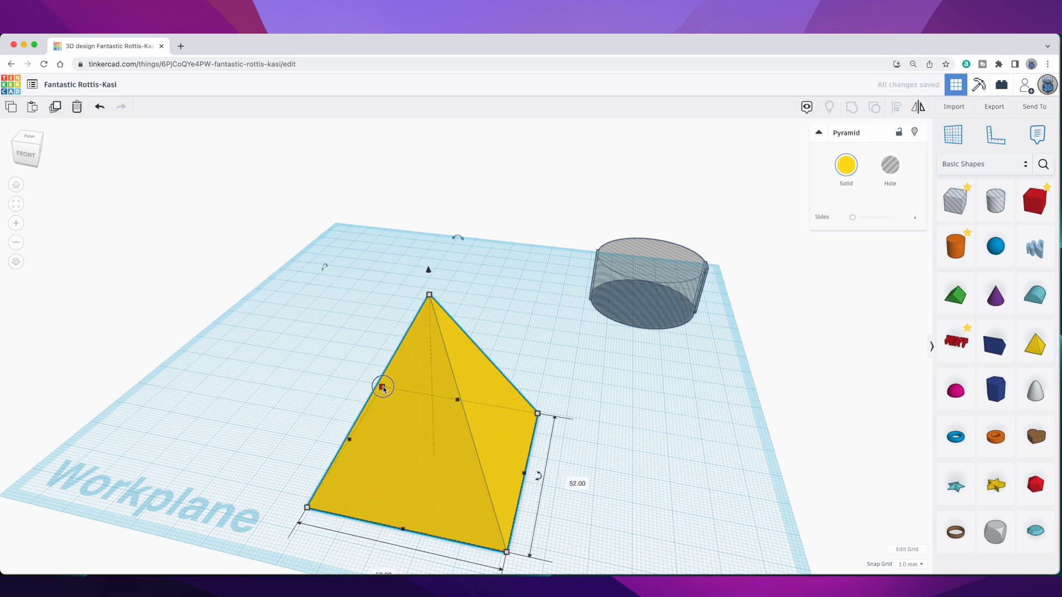
pyautogui.moveTo(382, 388); pyautogui.dragTo(340, 332)
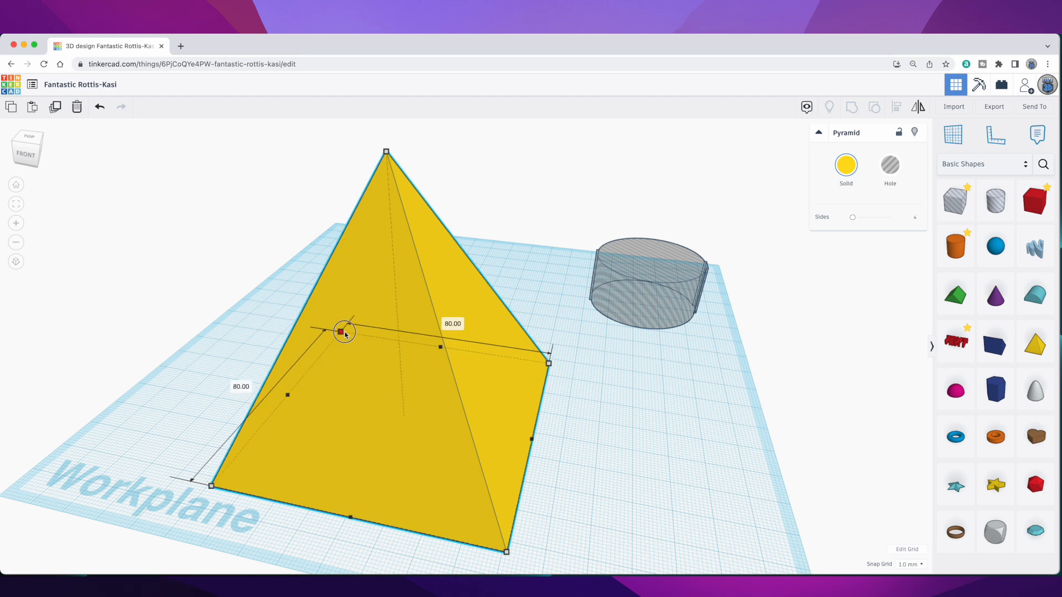
pyautogui.moveTo(341, 332); pyautogui.dragTo(330, 314)
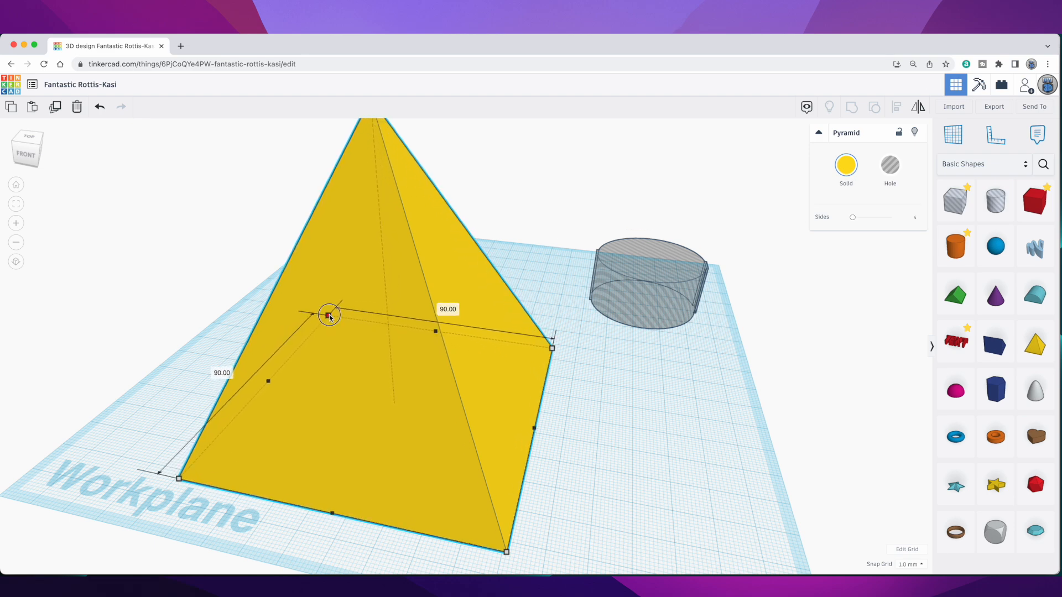
pyautogui.moveTo(551, 347); pyautogui.dragTo(576, 382)
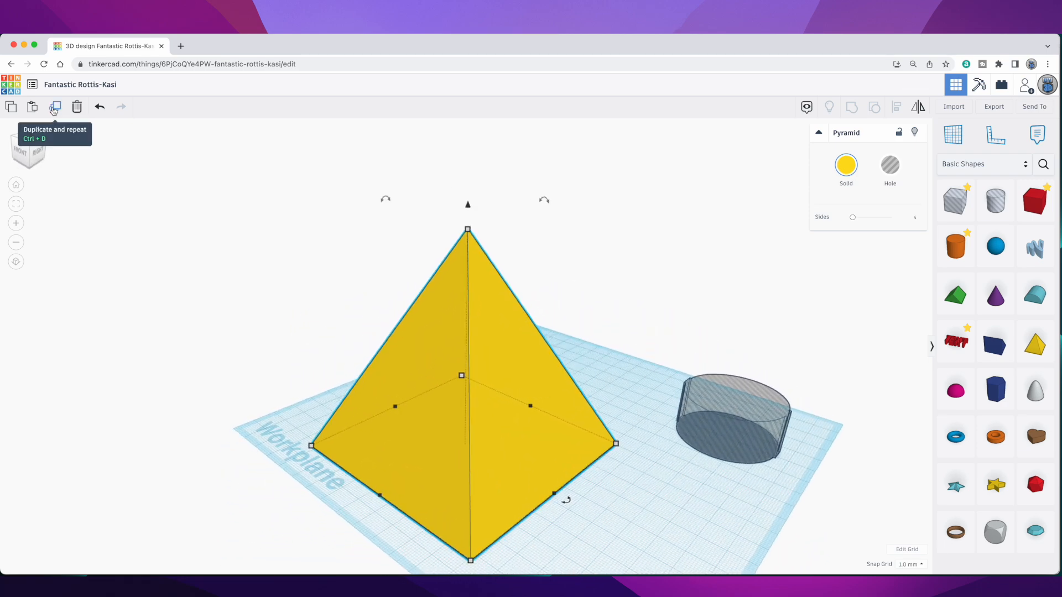
pyautogui.moveTo(444, 203)
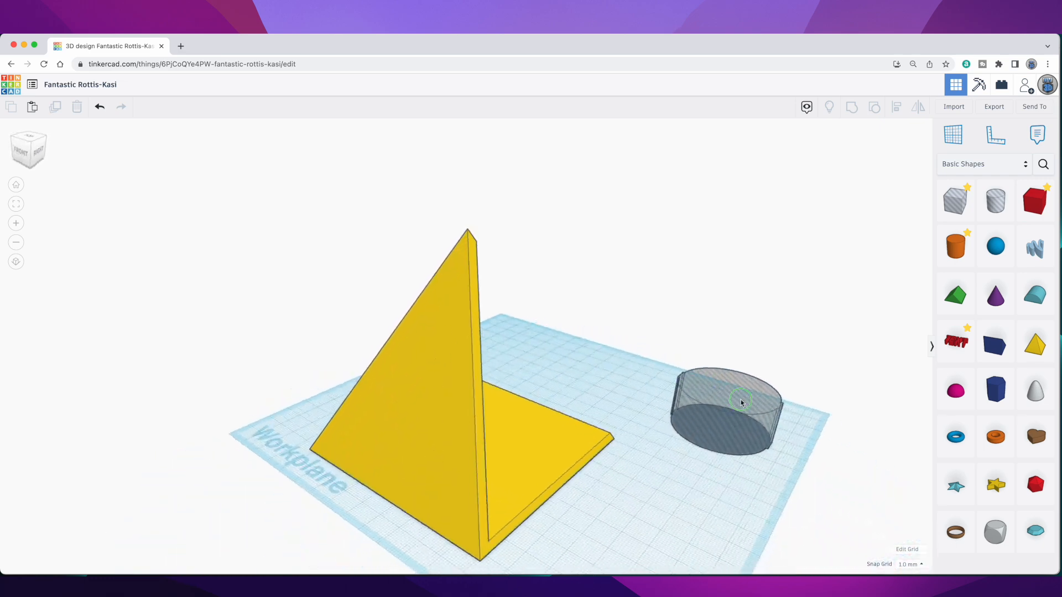
# Select the notched round hole and place a work plane on the triangular face.
pyautogui.moveTo(742, 400); pyautogui.dragTo(589, 433)
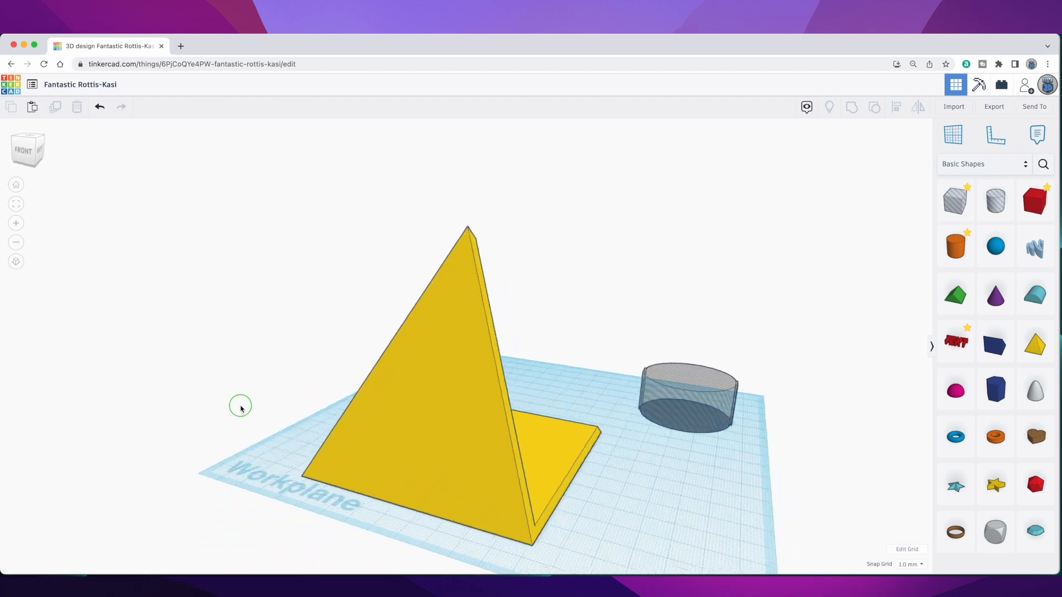
pyautogui.click(684, 396)
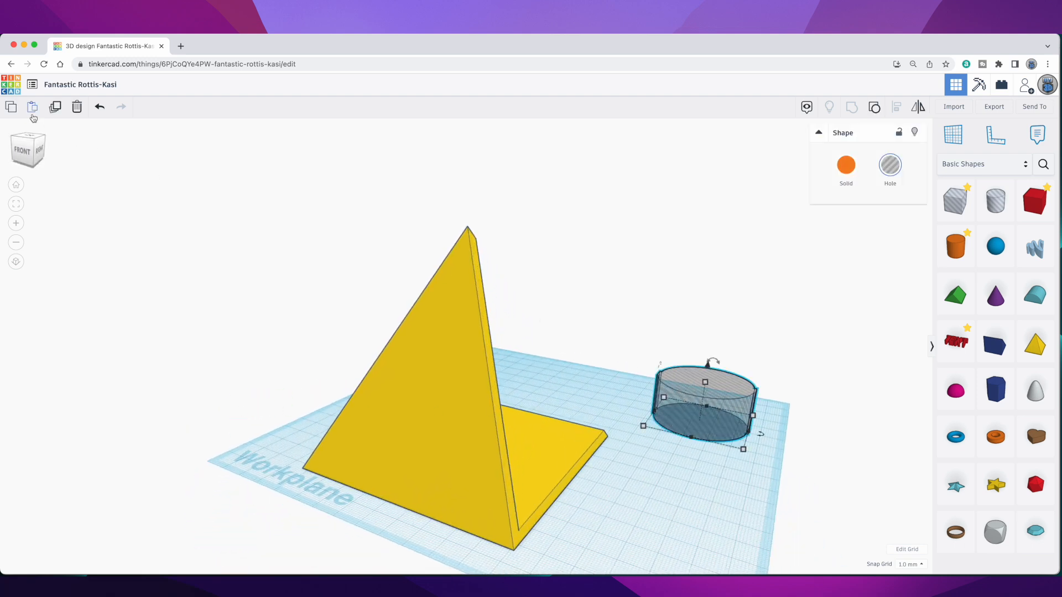
pyautogui.moveTo(11, 107)
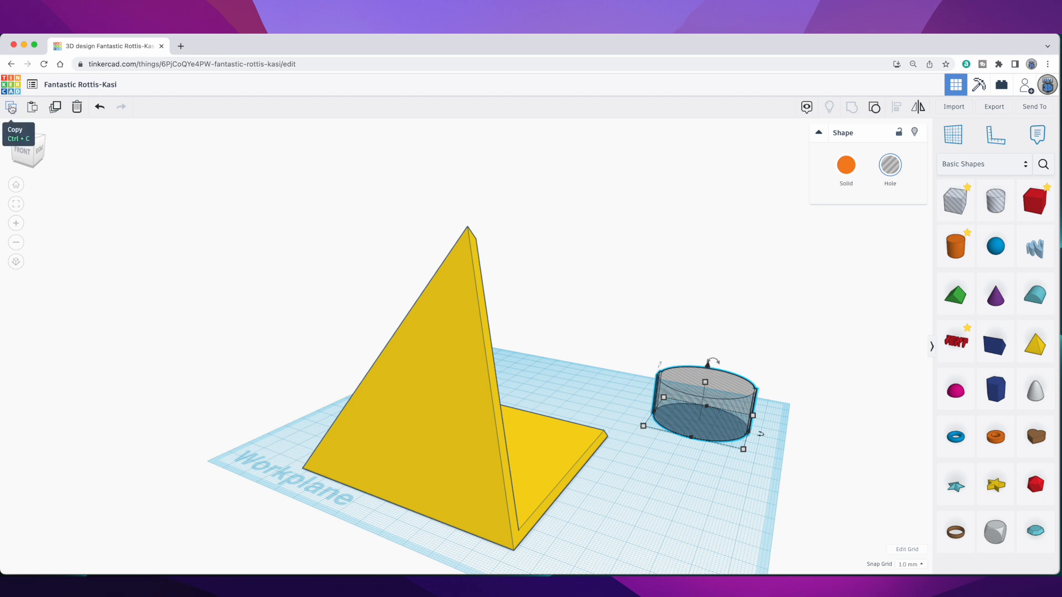
pyautogui.moveTo(237, 283)
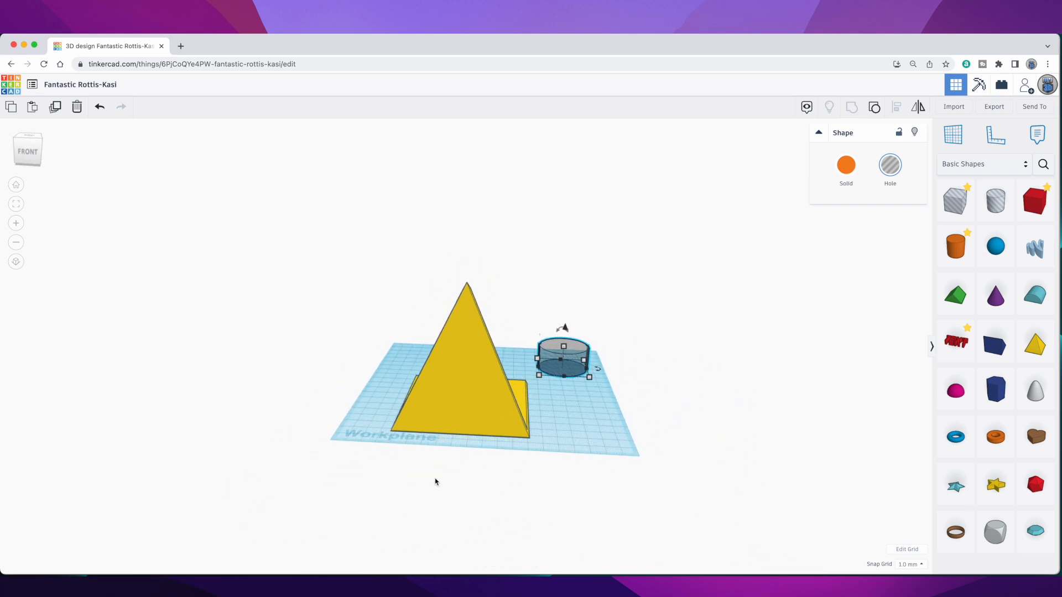
pyautogui.moveTo(674, 438)
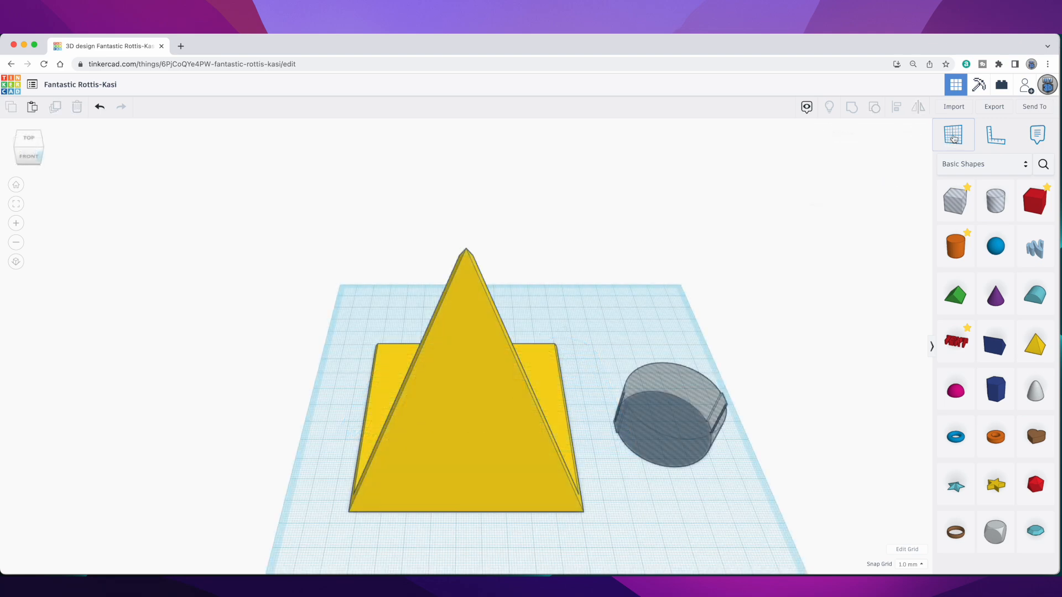
pyautogui.moveTo(954, 134)
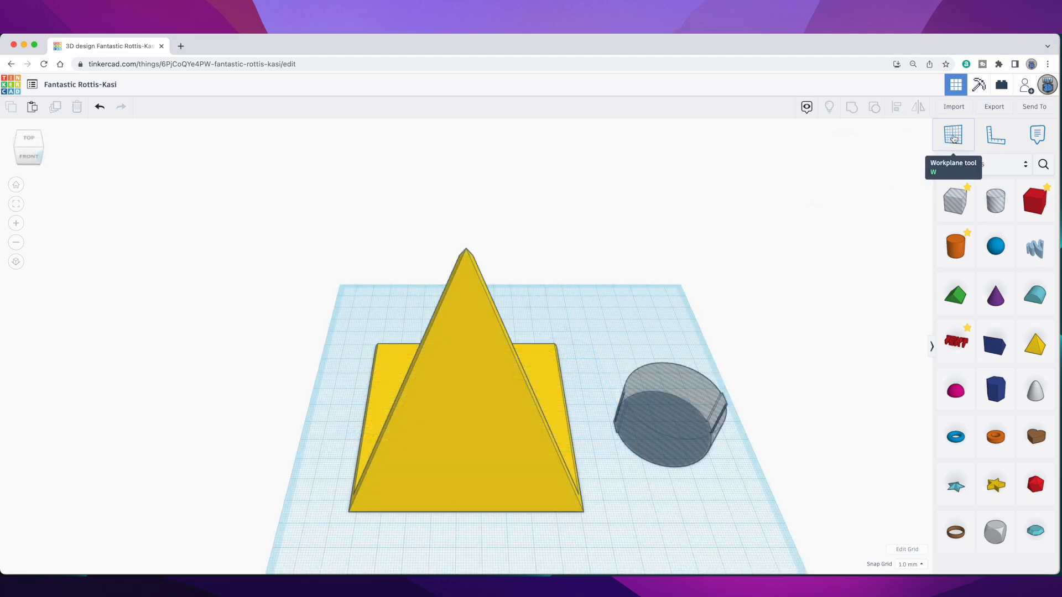
pyautogui.click(953, 134)
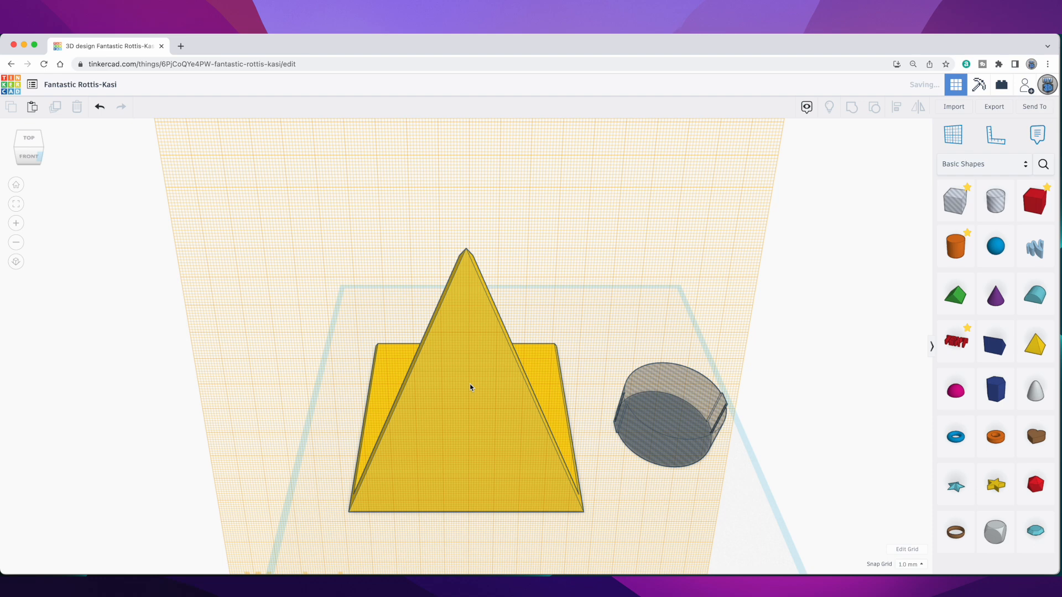
pyautogui.scroll(-3)
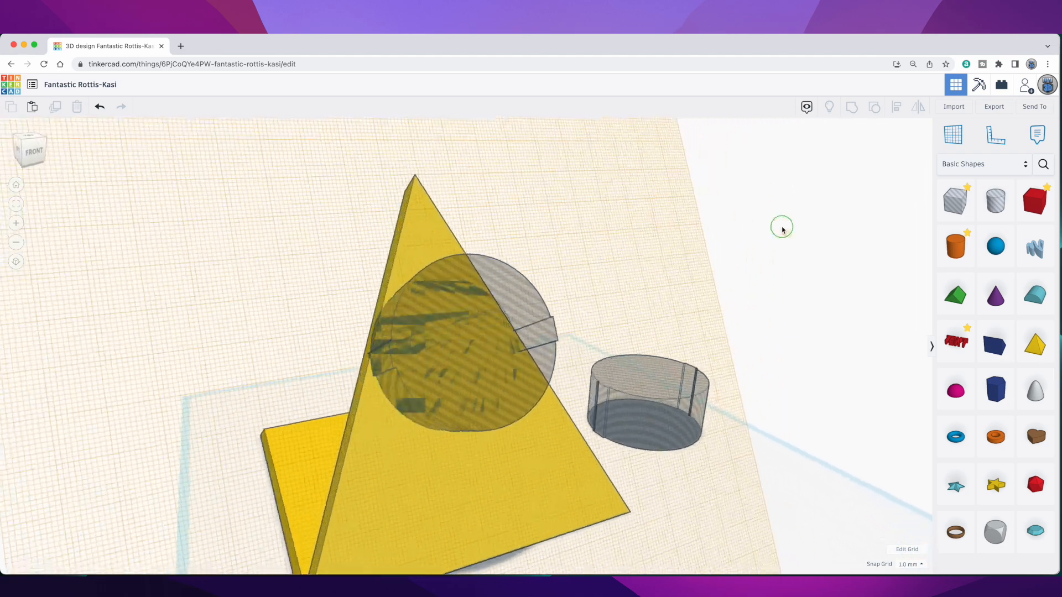
# Slide the notched hole into the triangular wall and group them to cut the opening.
pyautogui.click(462, 348)
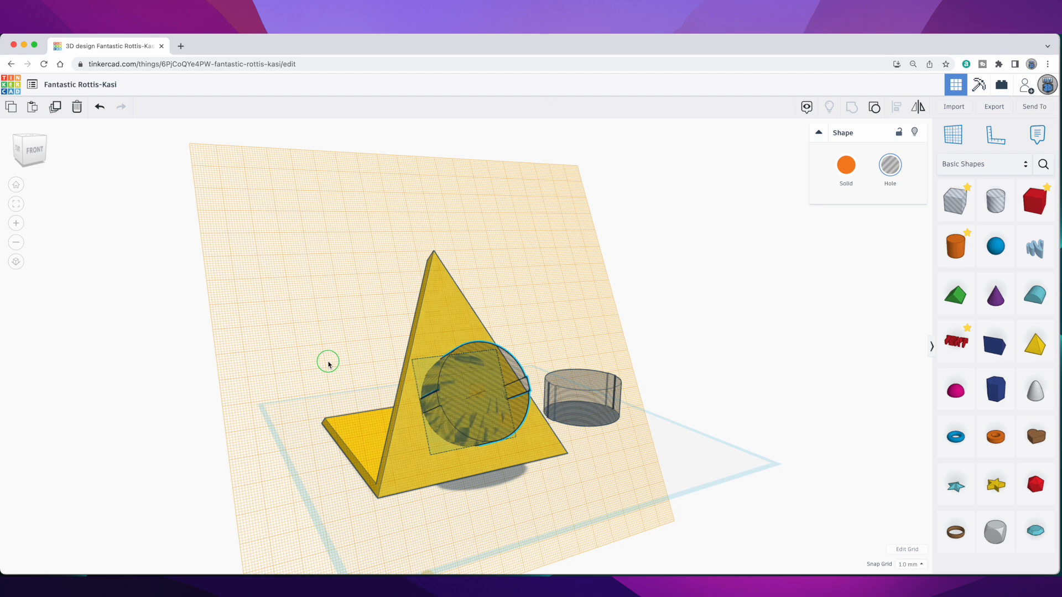
pyautogui.moveTo(328, 359); pyautogui.dragTo(242, 368)
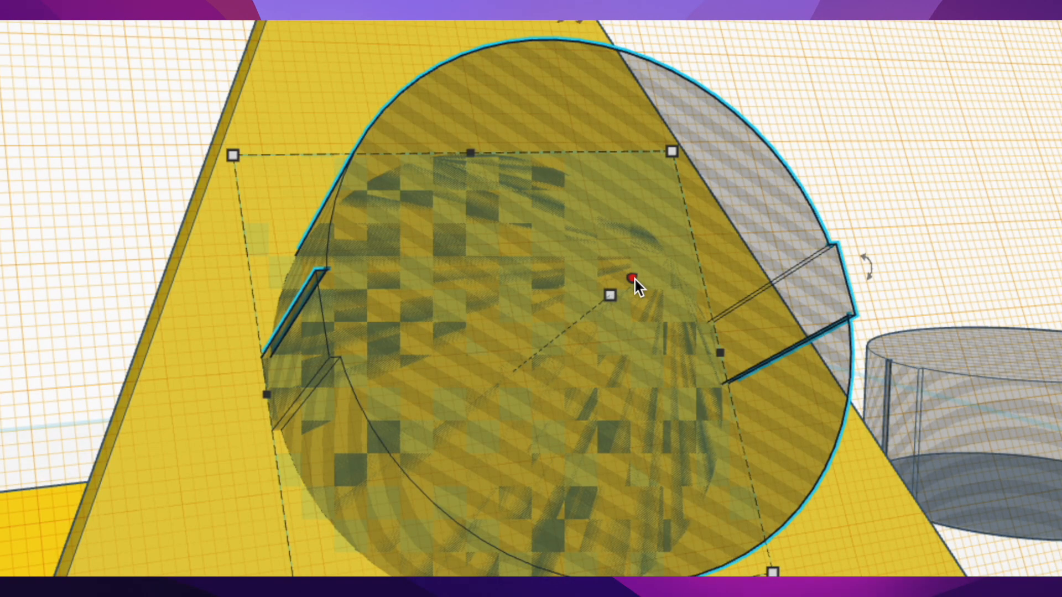
pyautogui.moveTo(631, 280); pyautogui.dragTo(592, 311)
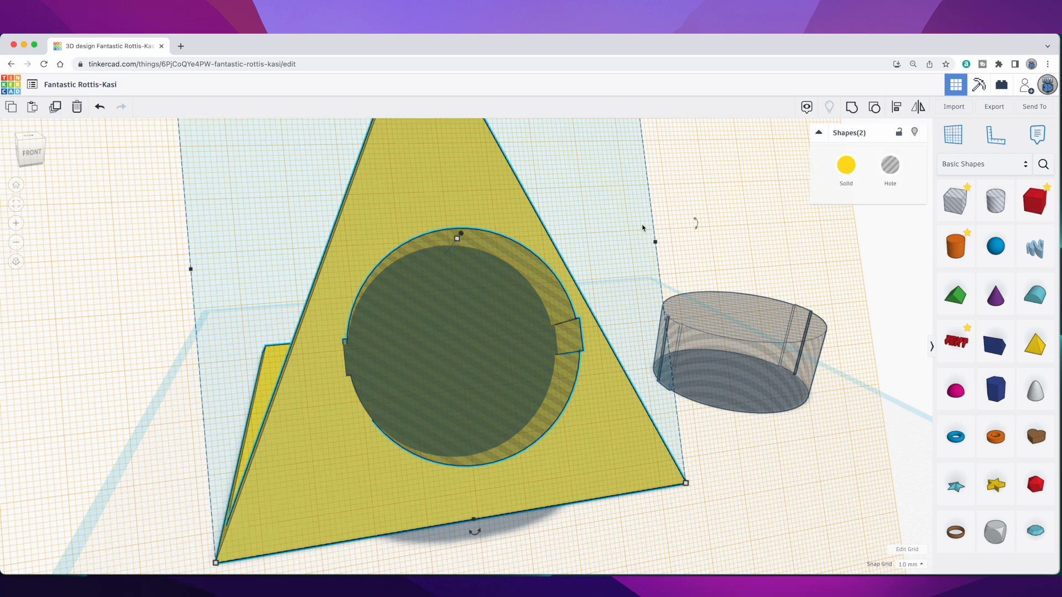
pyautogui.moveTo(851, 107)
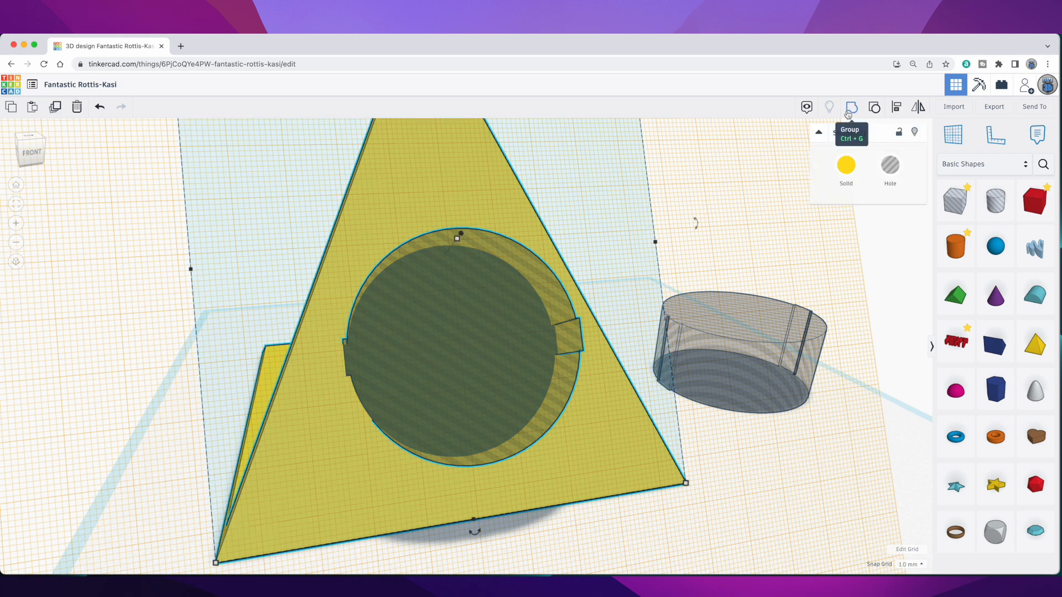
pyautogui.click(851, 107)
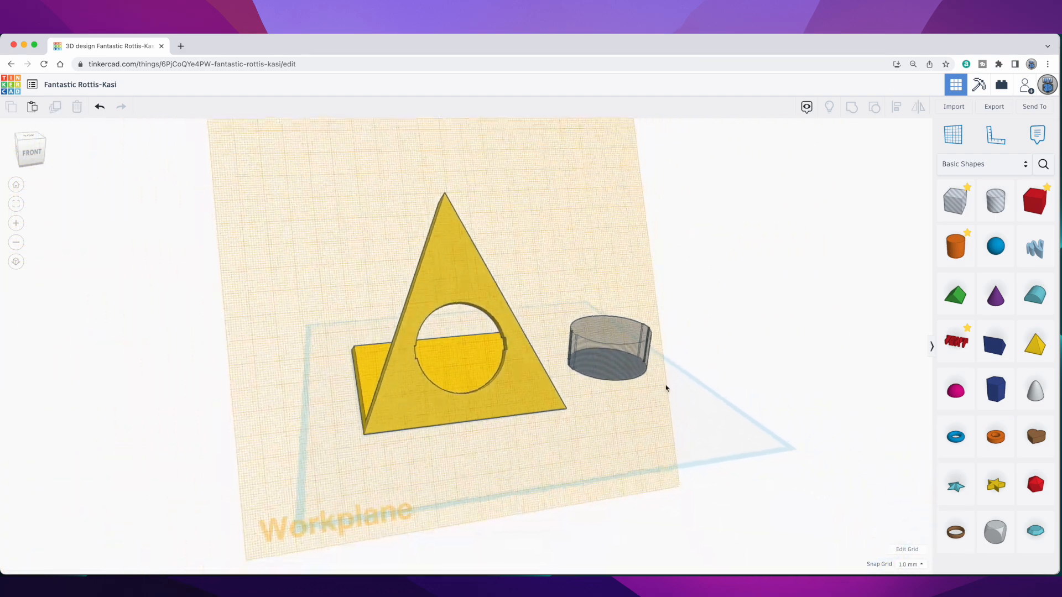
pyautogui.moveTo(667, 389); pyautogui.dragTo(490, 450)
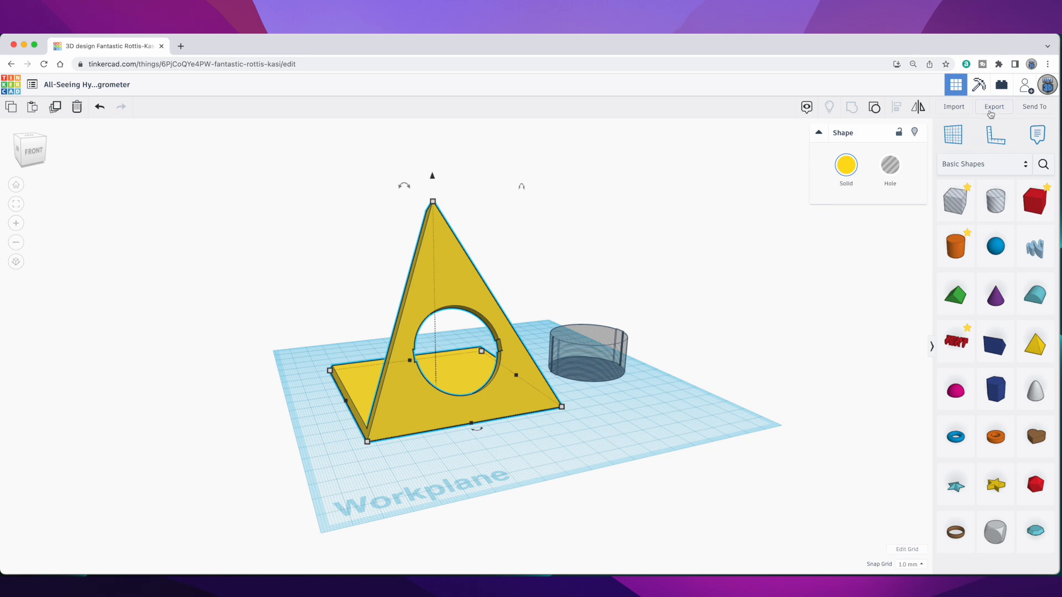
# Export the stand and set PrusaSlicer supports to 'Support on build plate only'.
pyautogui.click(994, 106)
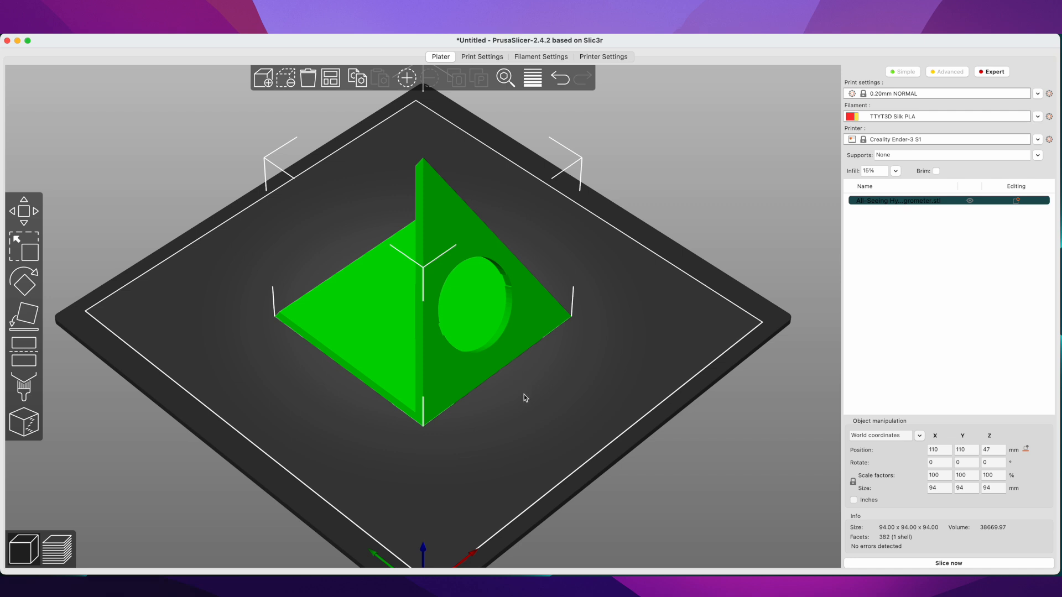
pyautogui.scroll(3)
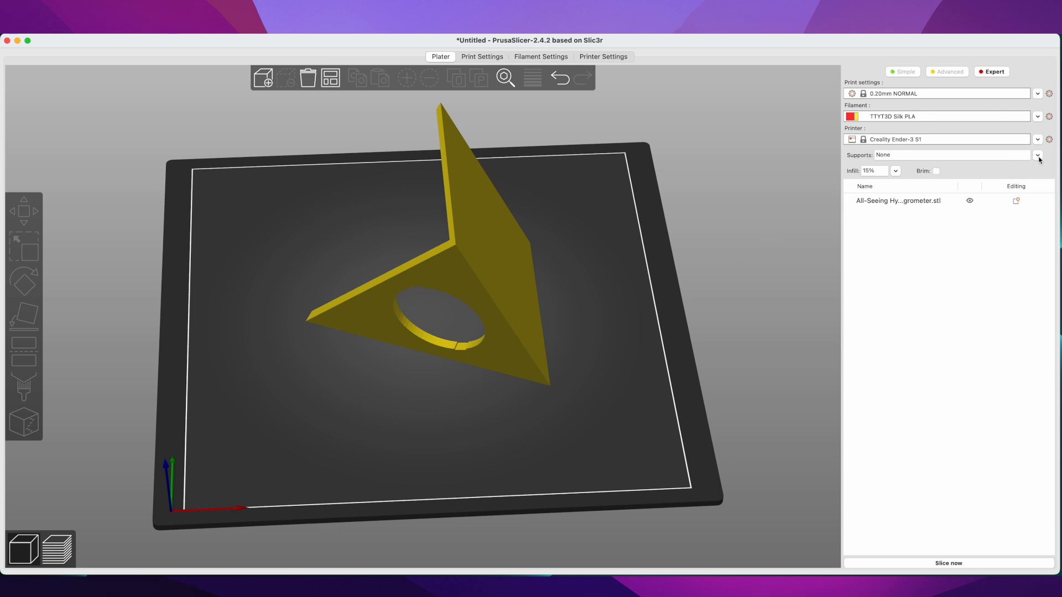
pyautogui.click(1037, 154)
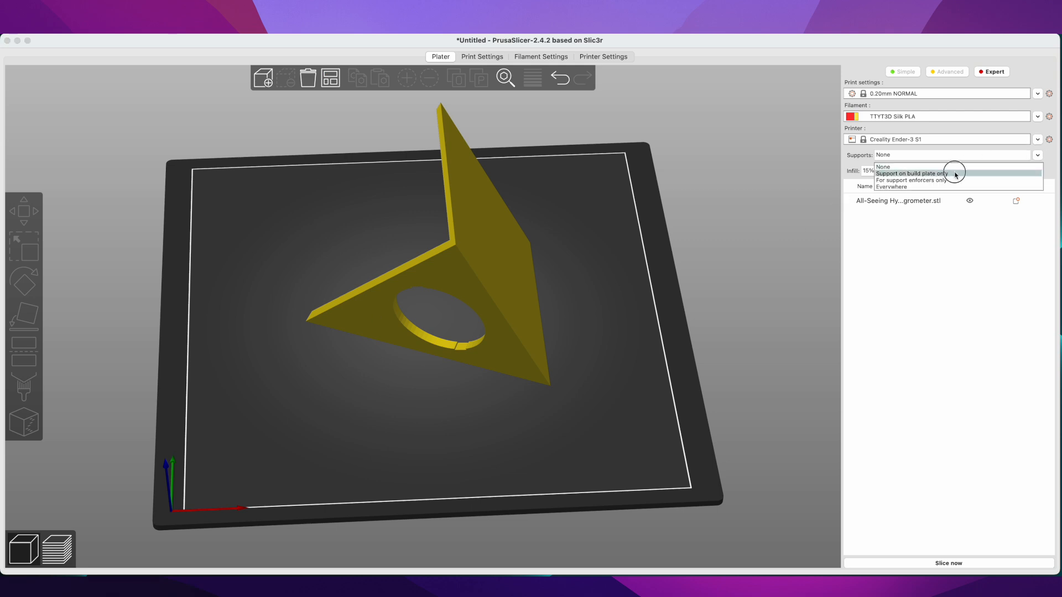
pyautogui.click(909, 172)
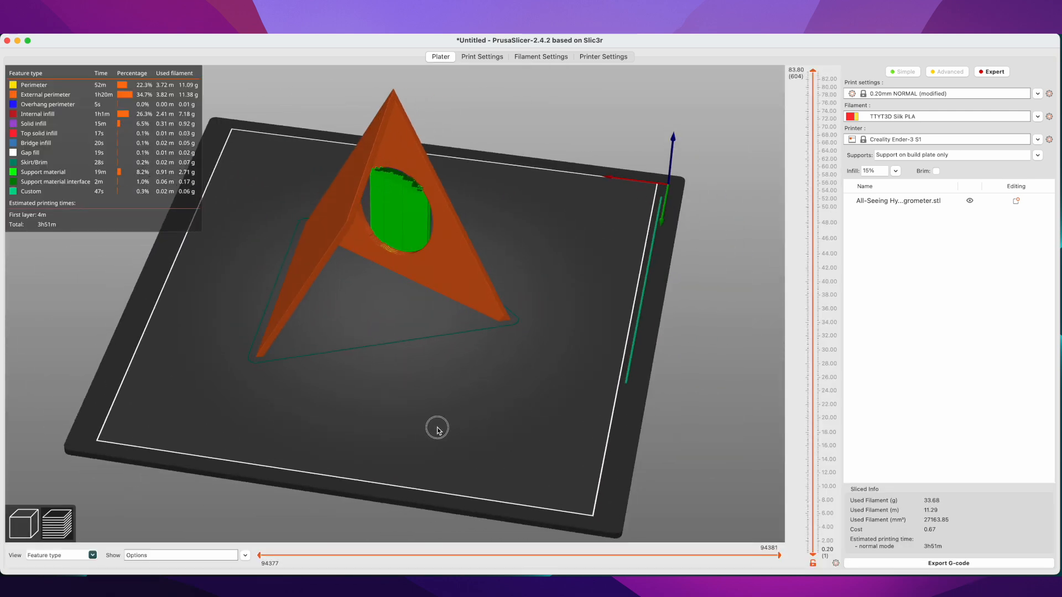
pyautogui.moveTo(437, 427); pyautogui.dragTo(381, 427)
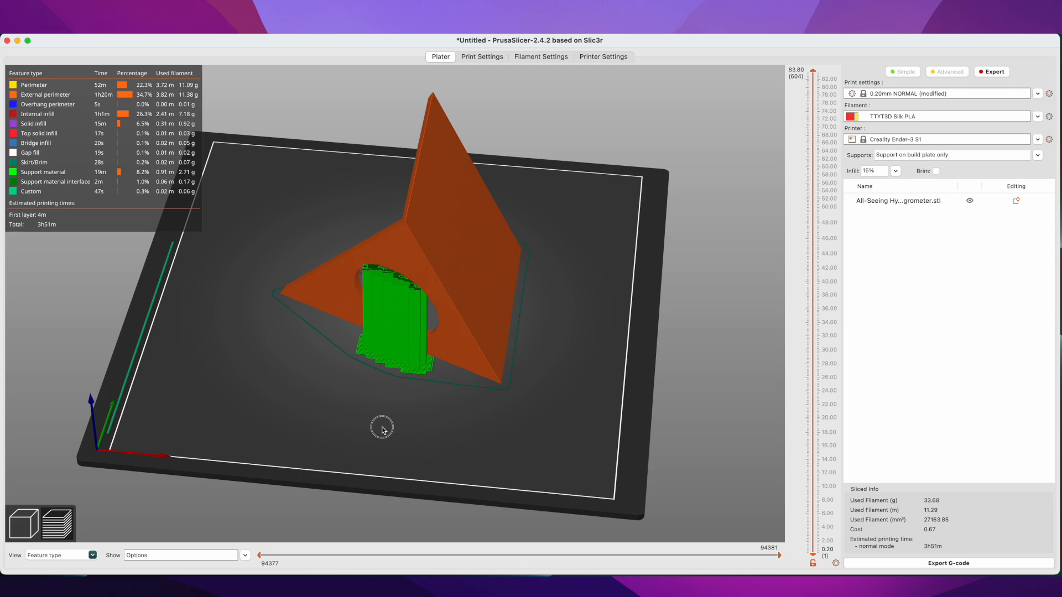